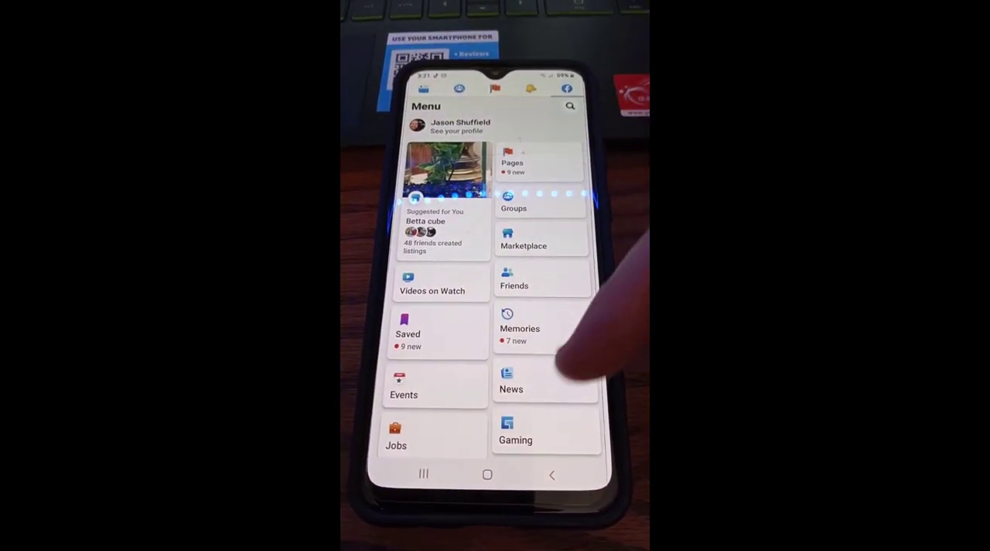
scroll("down", 3)
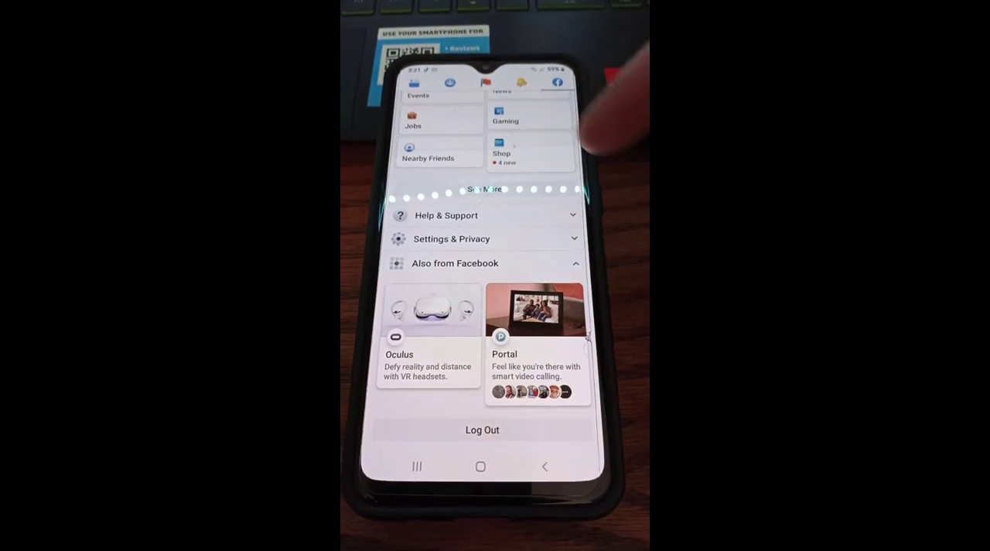